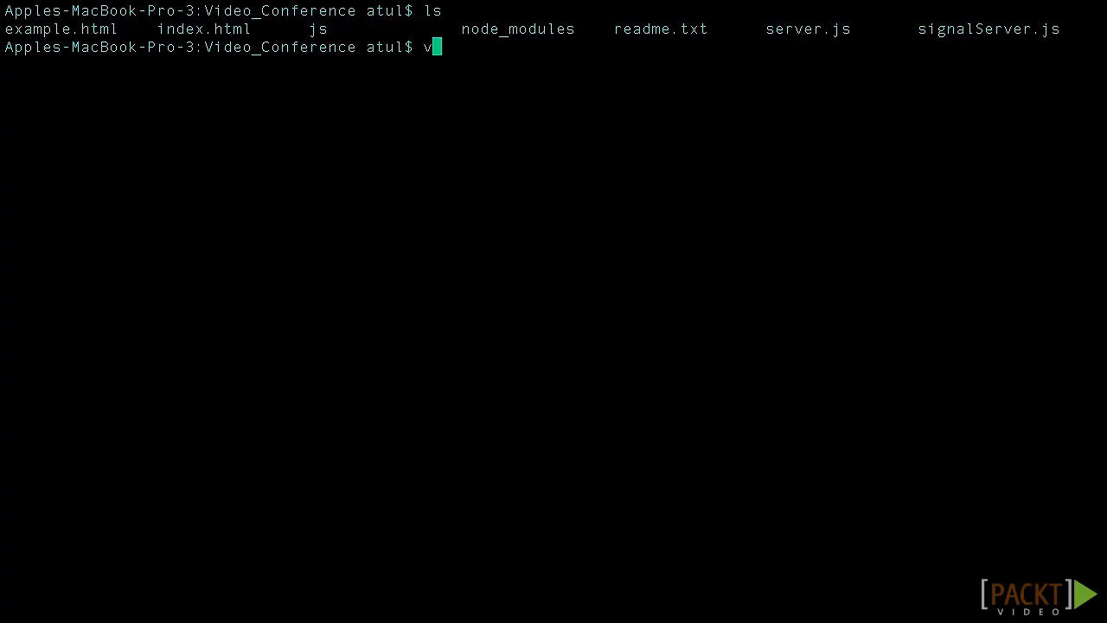
- Open the script in Vim and add console.log("Success callback is being called") atop gotStream
{"action": "type", "text": "im"}
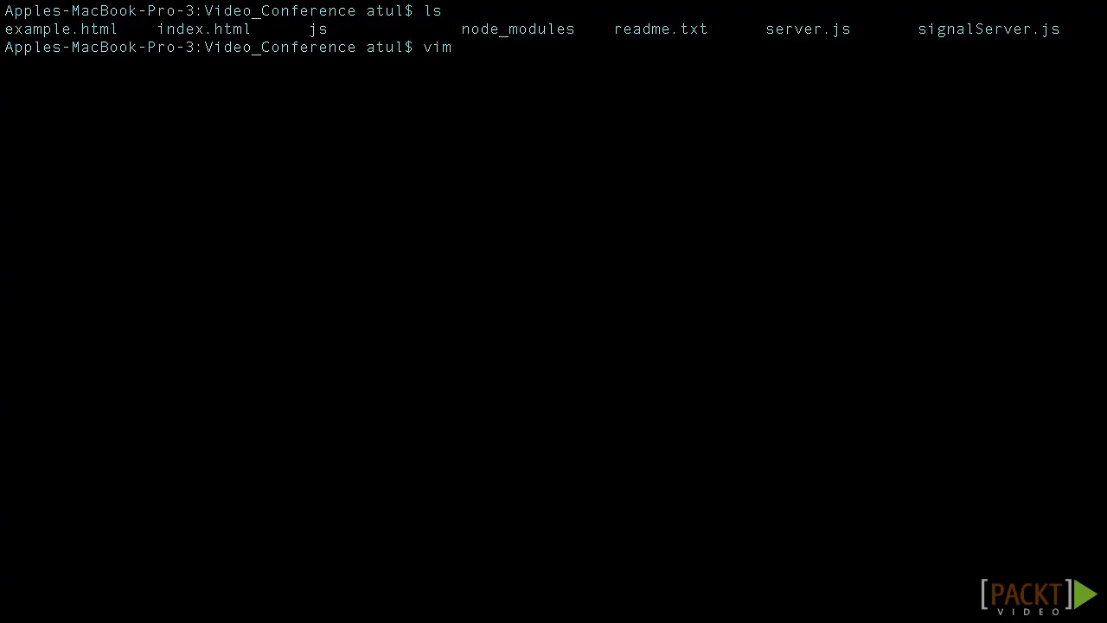
{"action": "key", "text": "Return"}
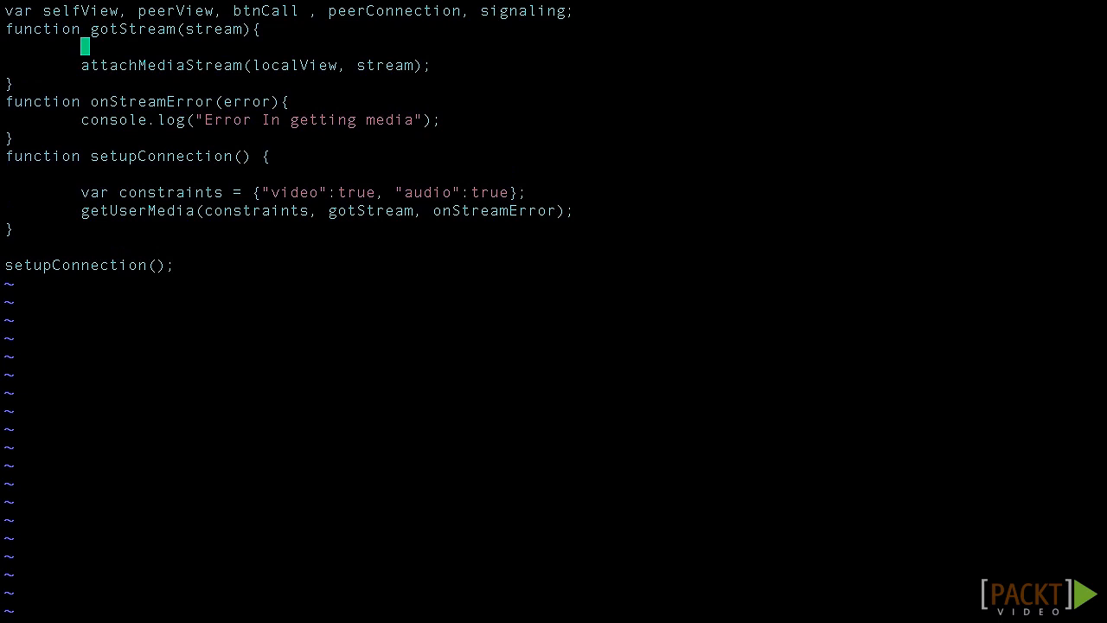
{"action": "type", "text": "console.log(\"Success ca"}
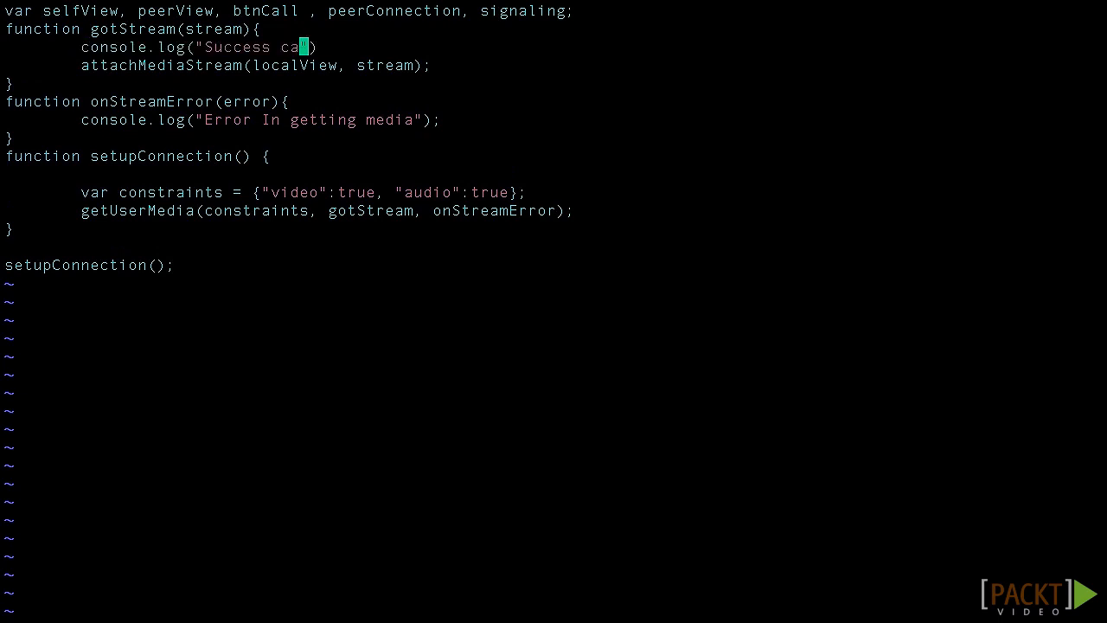
{"action": "type", "text": "llback is"}
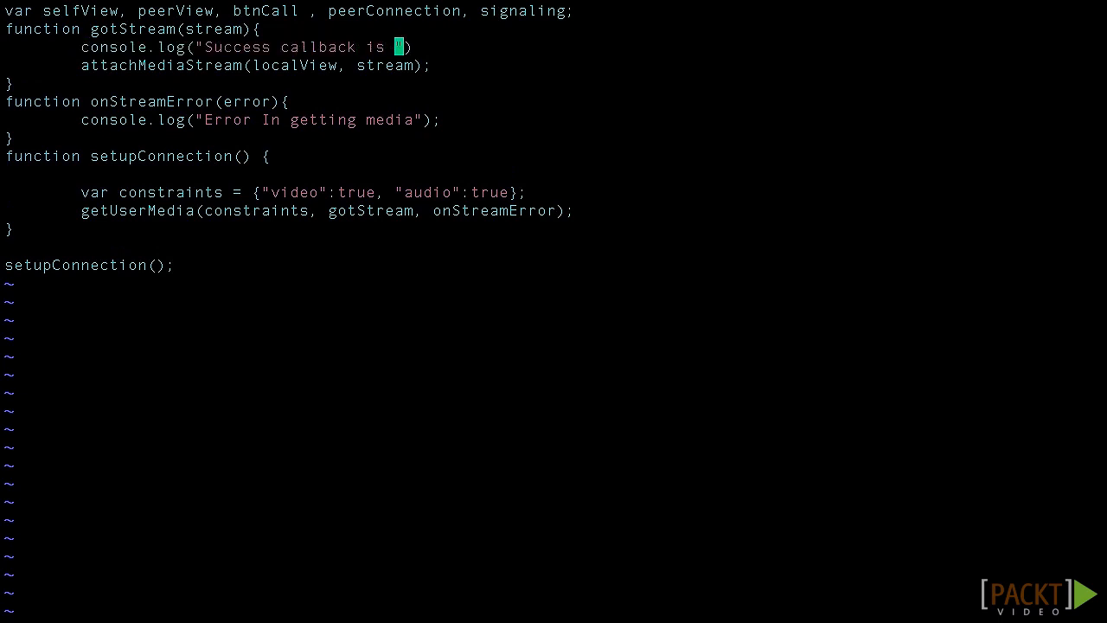
{"action": "type", "text": "being called"}
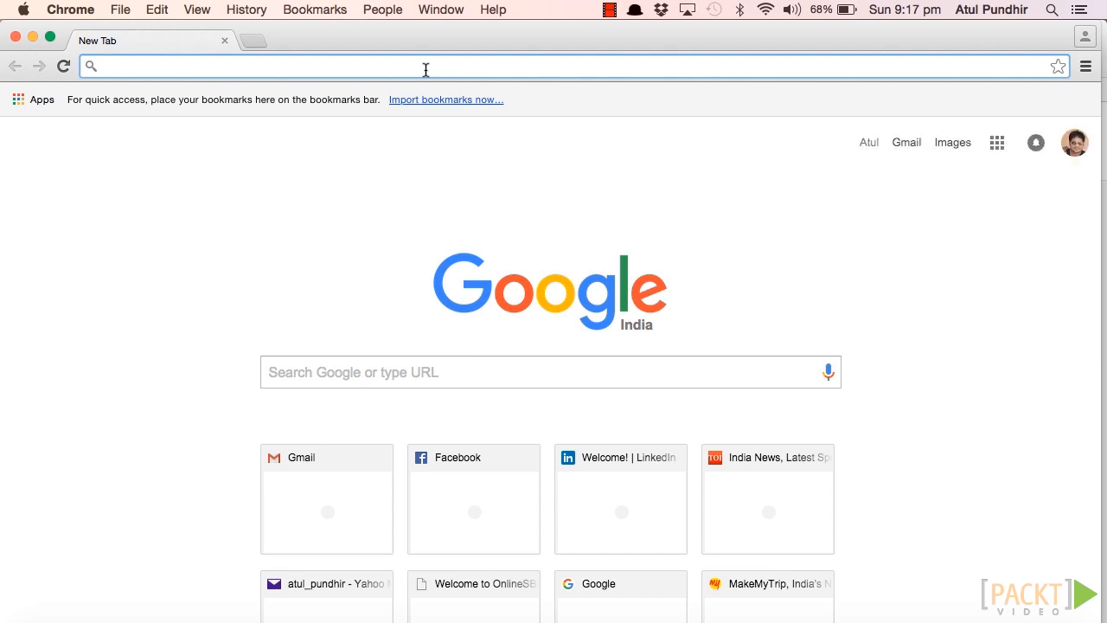
- Load localhost:8000/example.html, show the console, and allow camera and microphone access
{"action": "type", "text": "localhost:8000/example.html"}
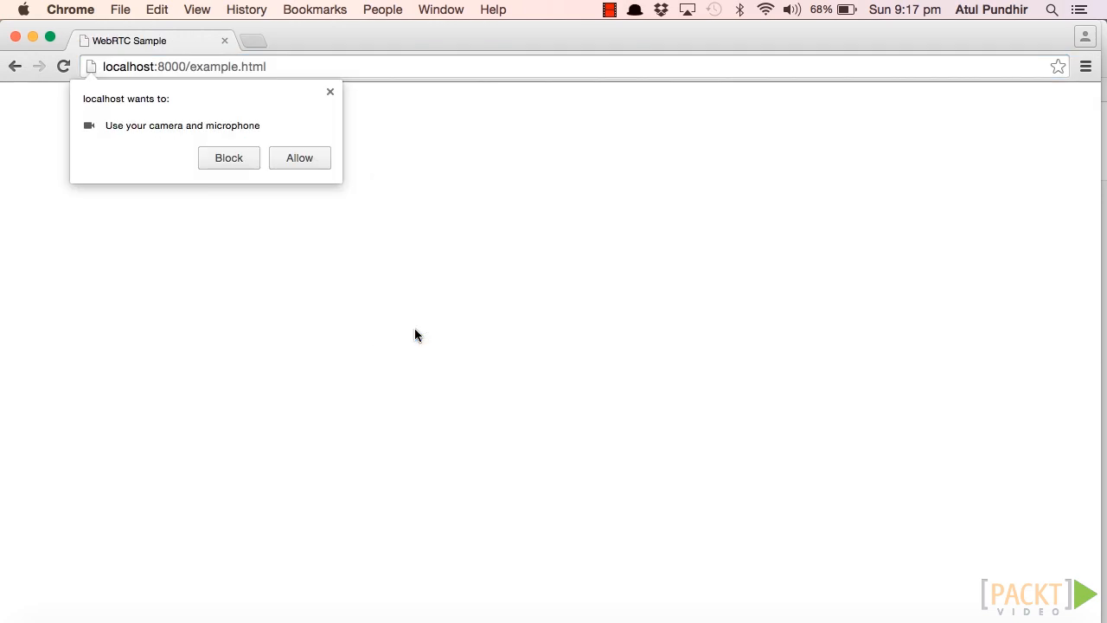
{"action": "left_click", "coordinate": [517, 388]}
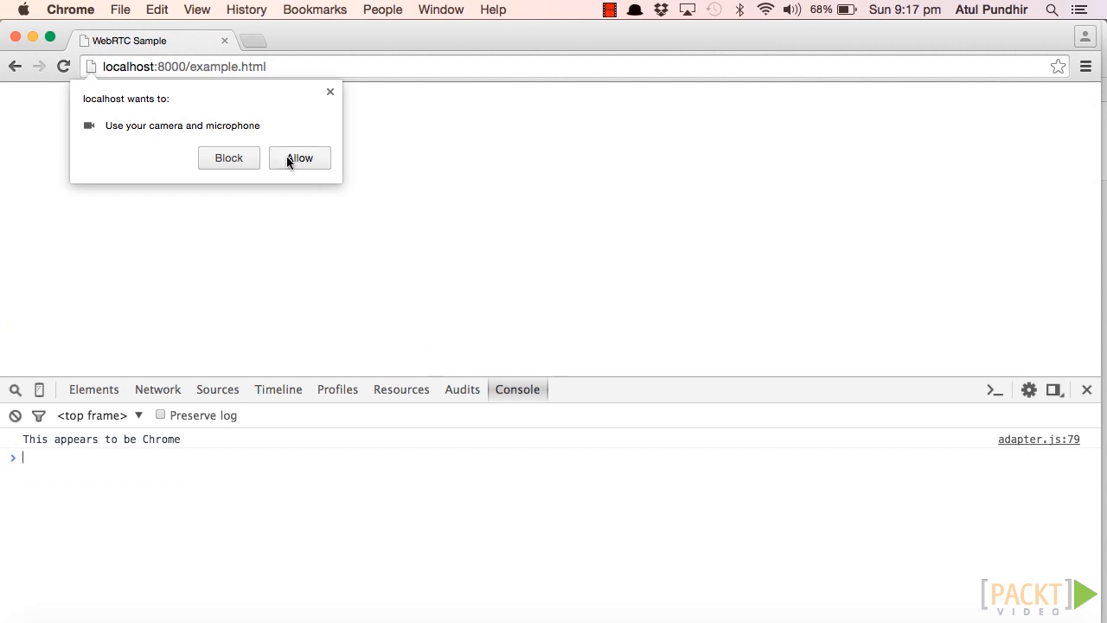
{"action": "left_click", "coordinate": [299, 157]}
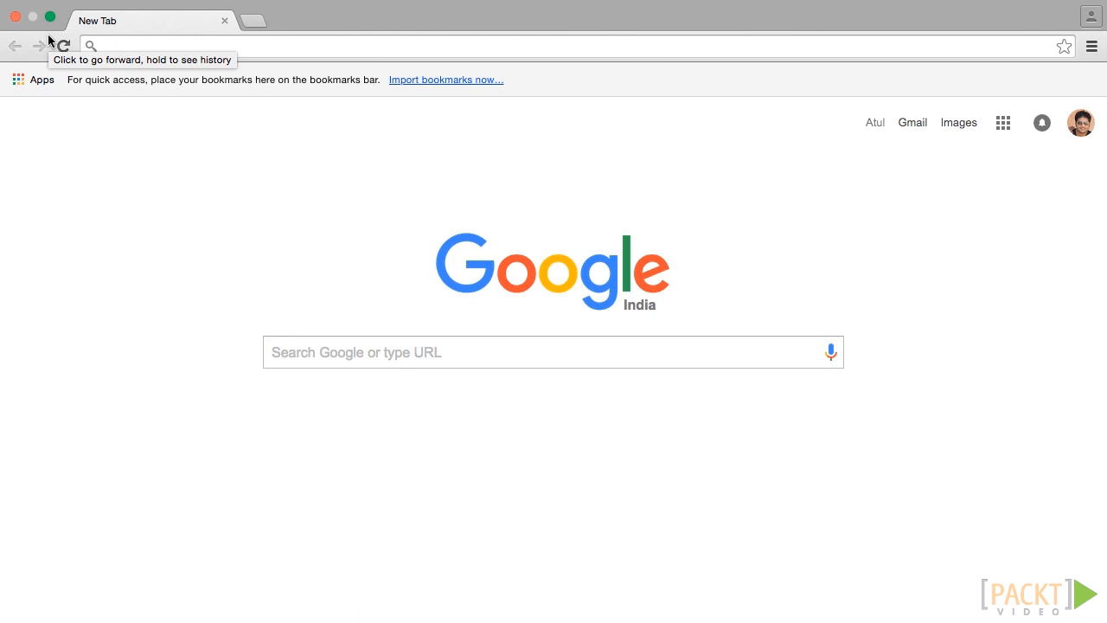
- Go to chrome://webrtc-internals in a new tab to see localhost:8000's getUserMedia requests
{"action": "left_click", "coordinate": [254, 20]}
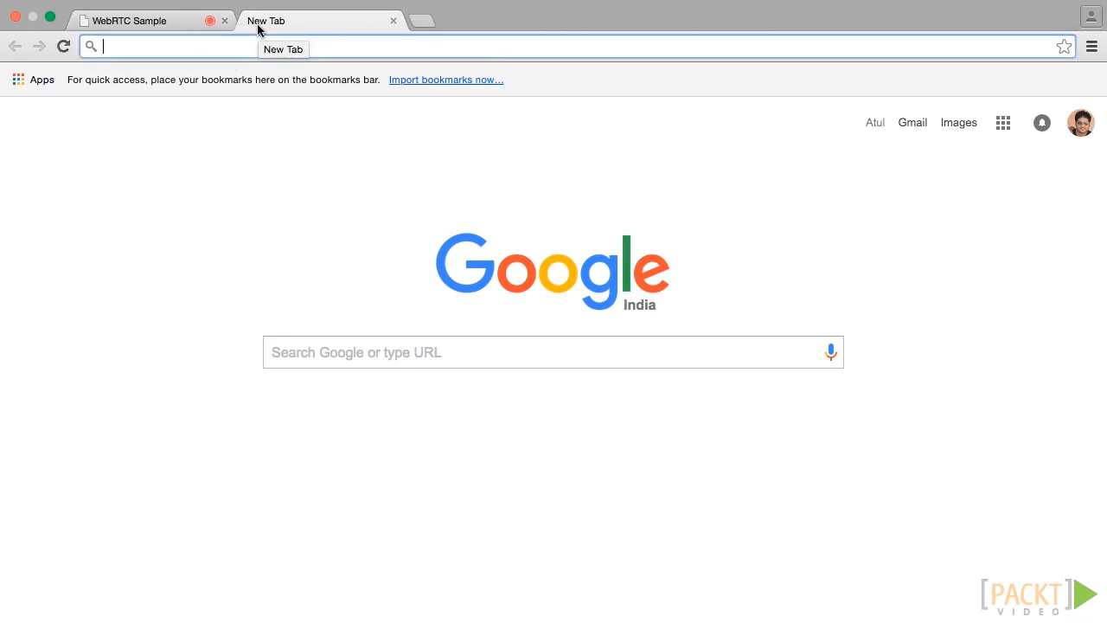
{"action": "type", "text": "chrome webrtc-internals"}
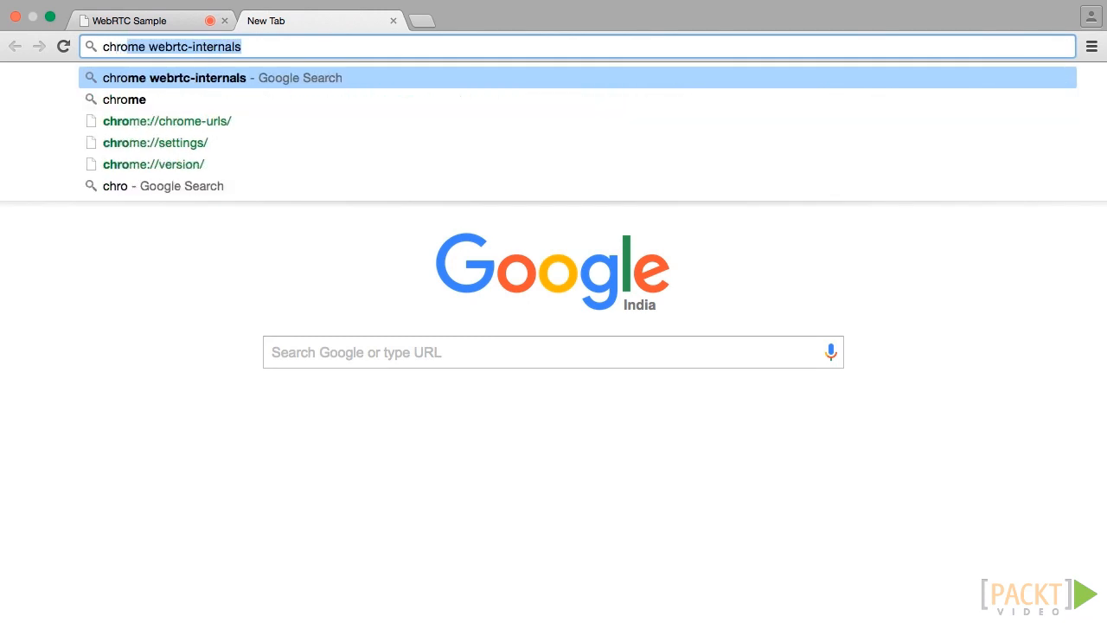
{"action": "type", "text": "chrome://webrtc-internals"}
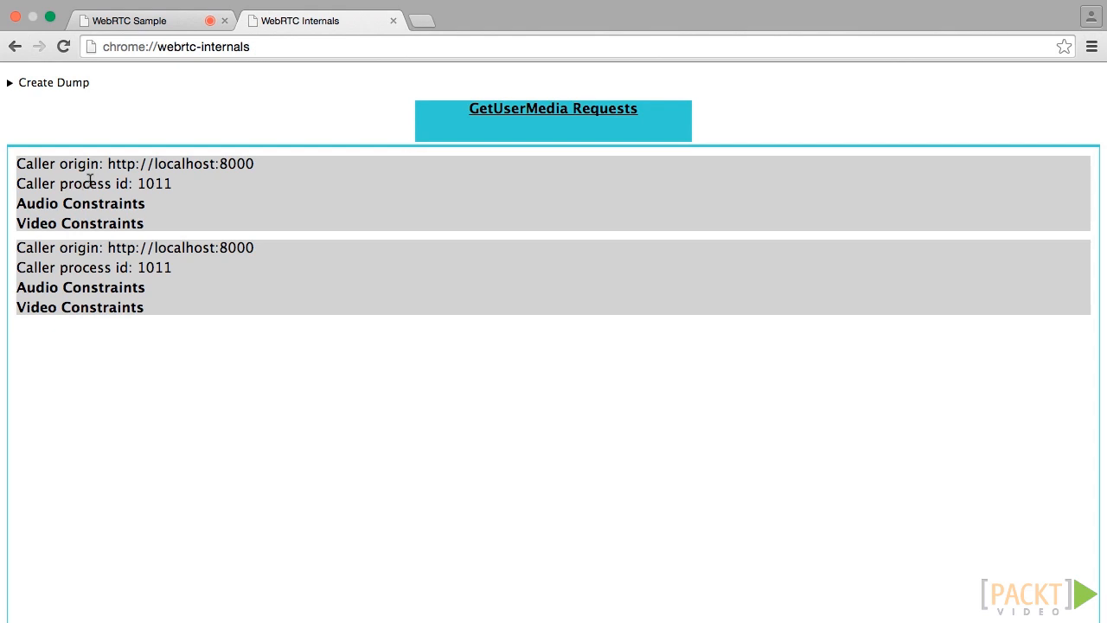
{"action": "mouse_move", "coordinate": [145, 206]}
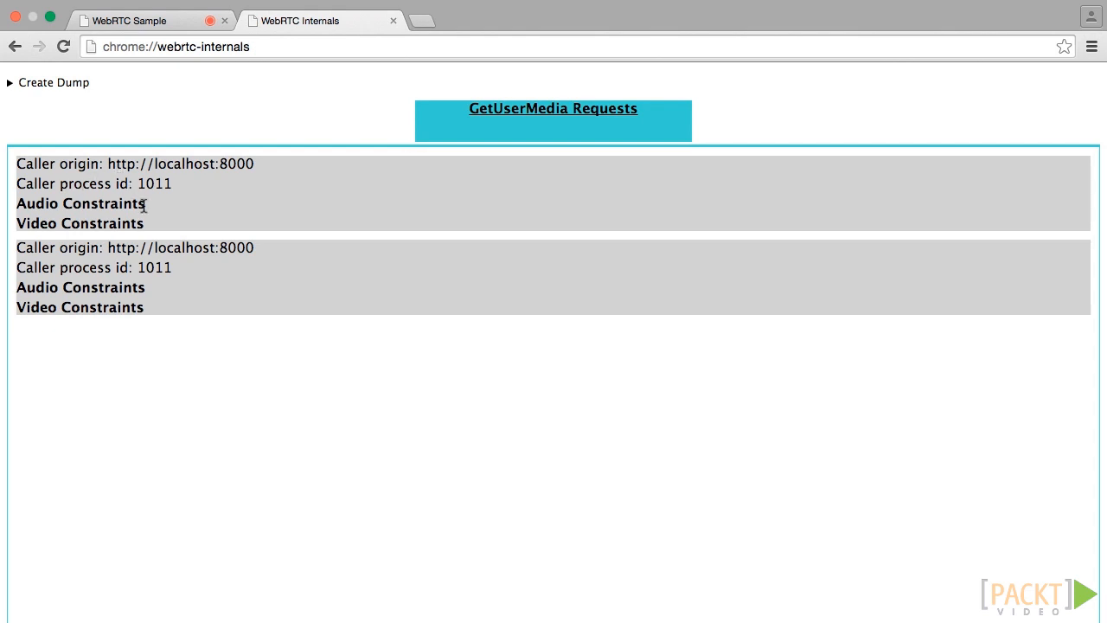
{"action": "mouse_move", "coordinate": [205, 309]}
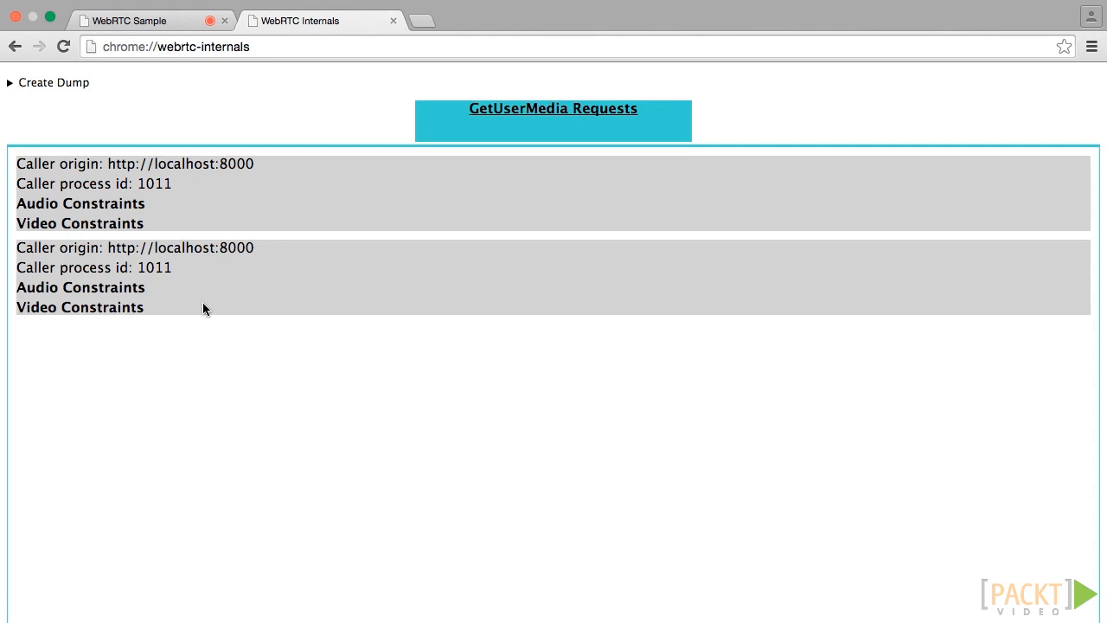
{"action": "mouse_move", "coordinate": [221, 261]}
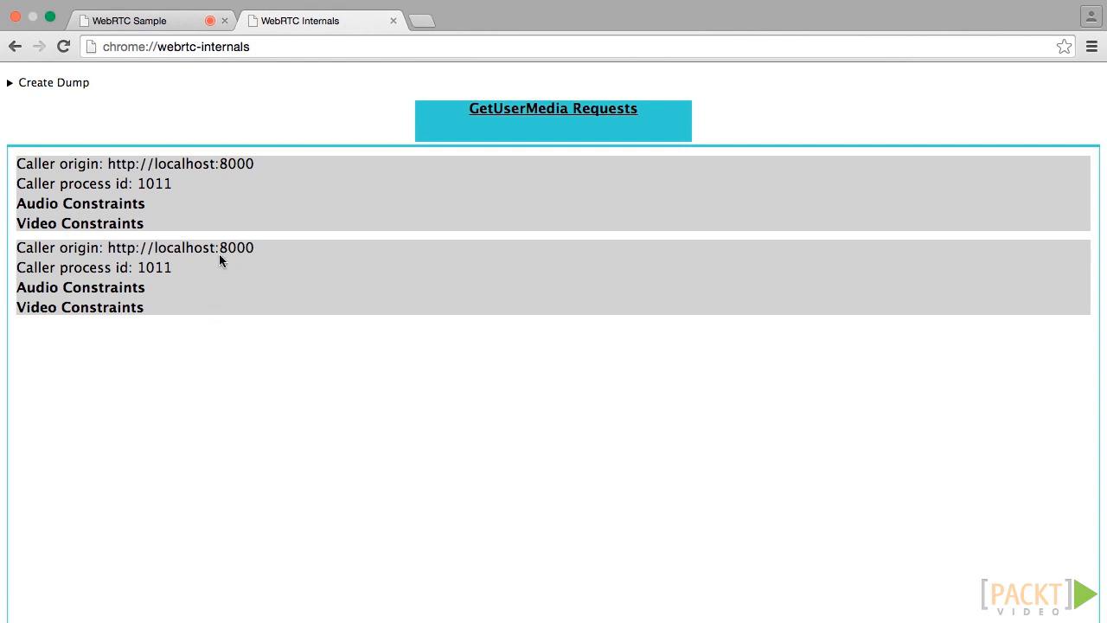